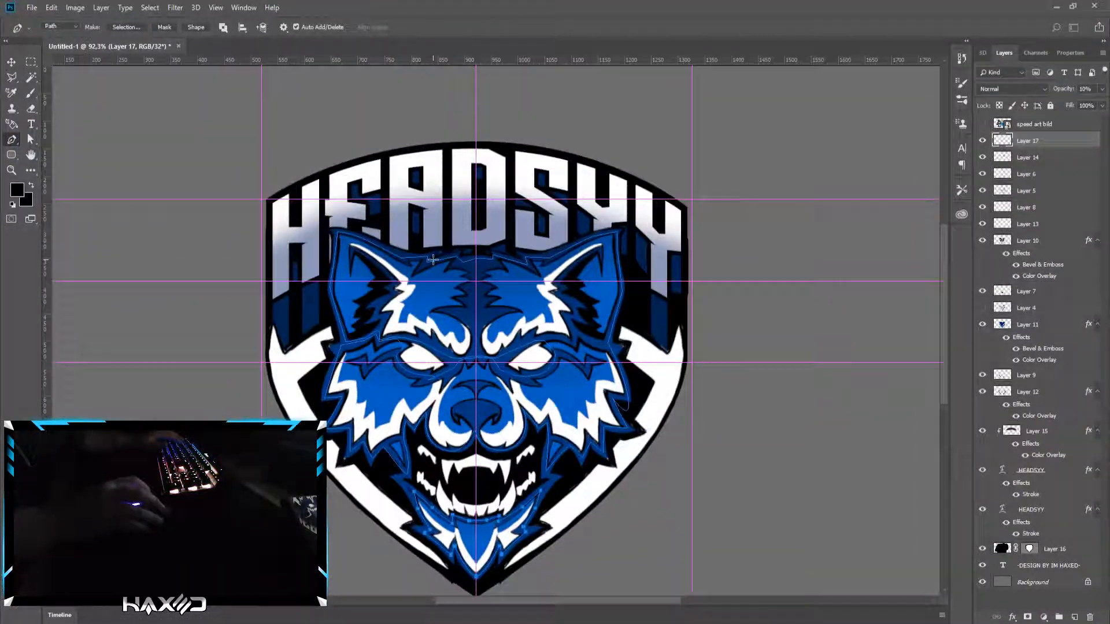
# - On the Doommmzz.jpg tab, give layer BDFG an Inner Bevel emboss and a drop shadow
pyautogui.click(255, 46)
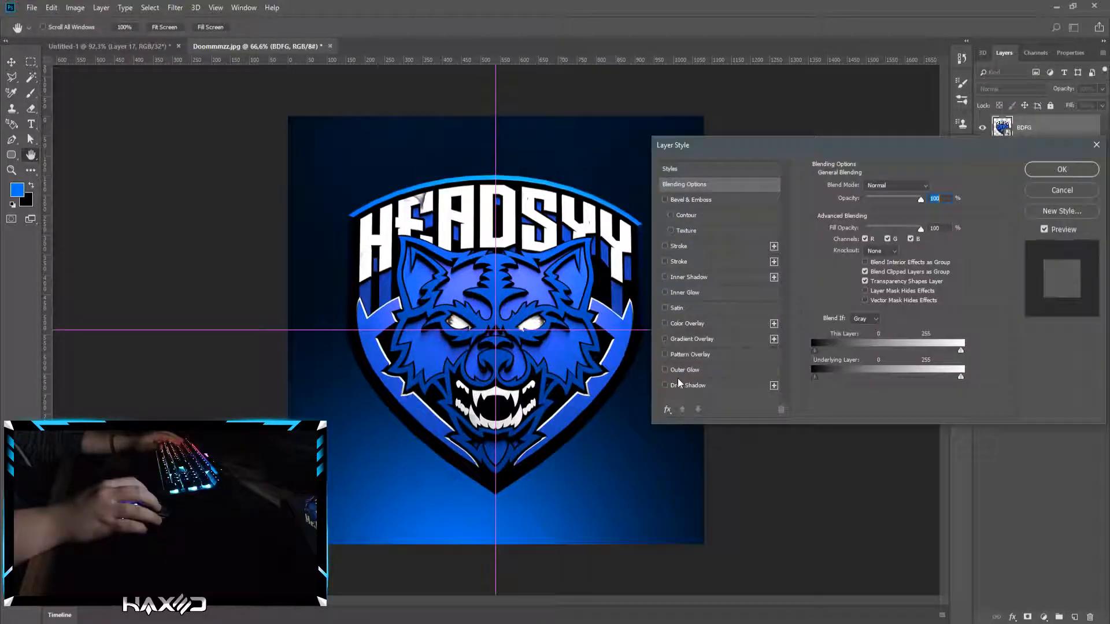
pyautogui.click(665, 199)
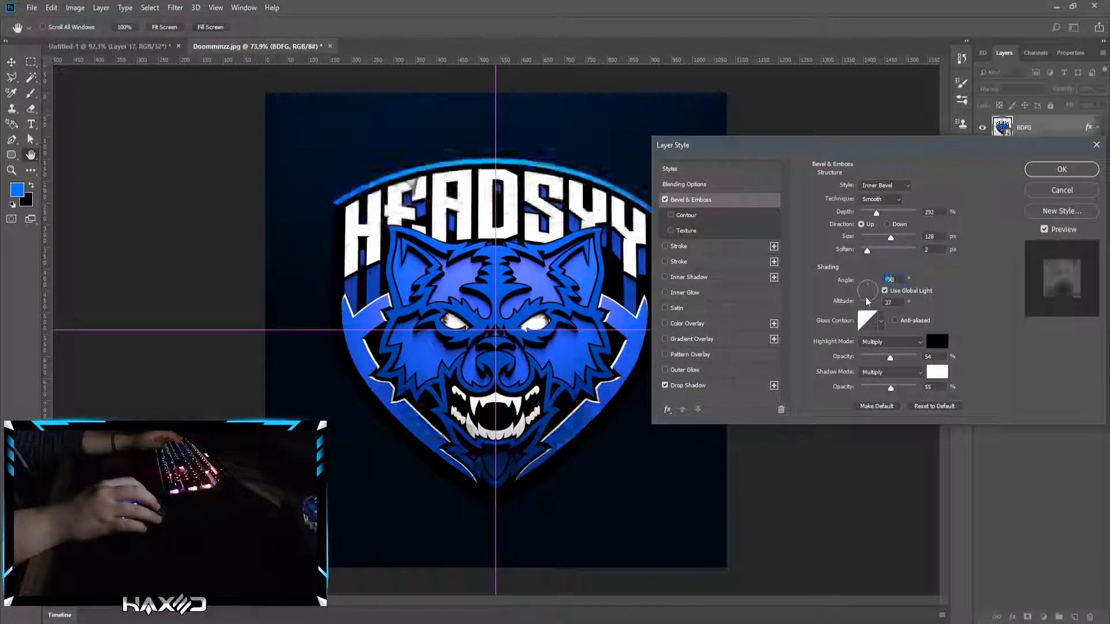